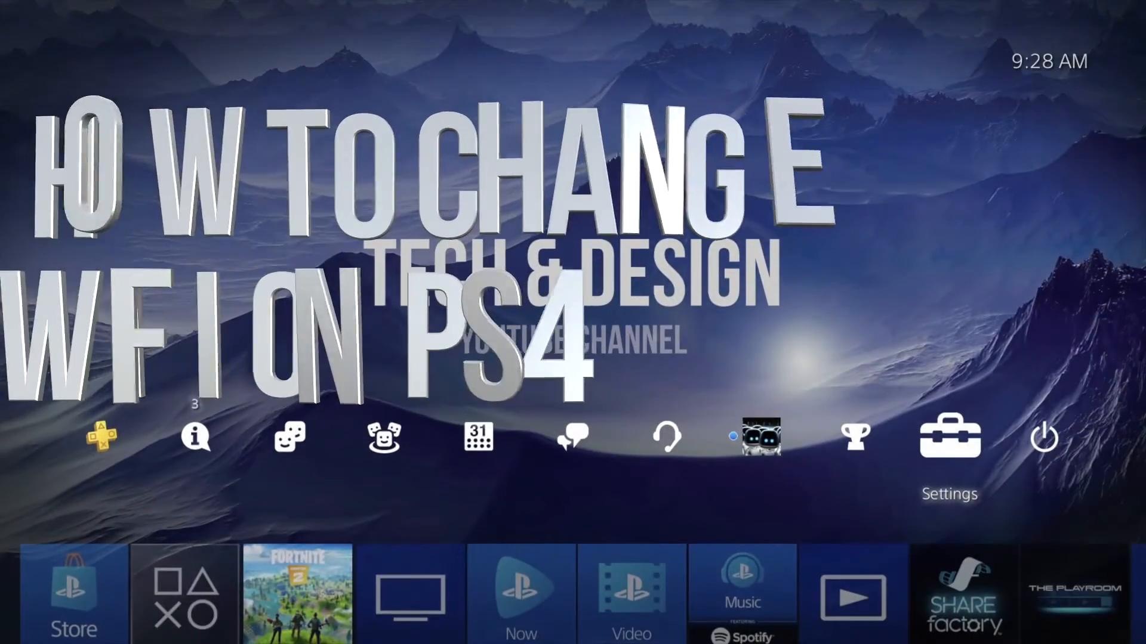
- Scroll the function area to the Settings toolbox icon and open Settings
{"action": "scroll", "scroll_direction": "left", "scroll_amount": 3}
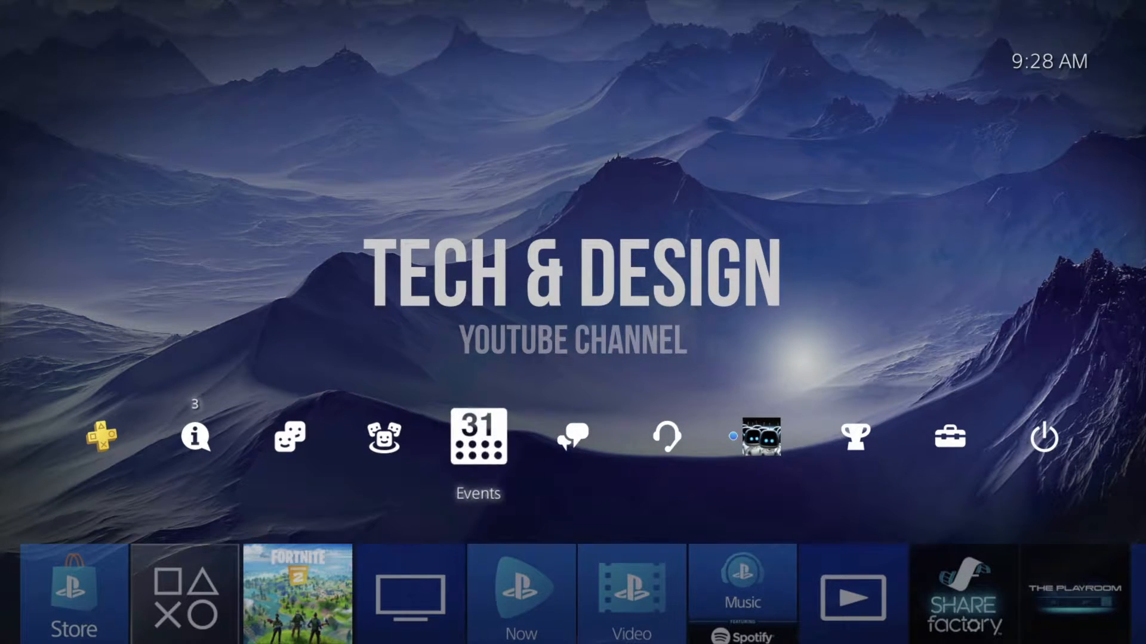
{"action": "left_click", "coordinate": [855, 436]}
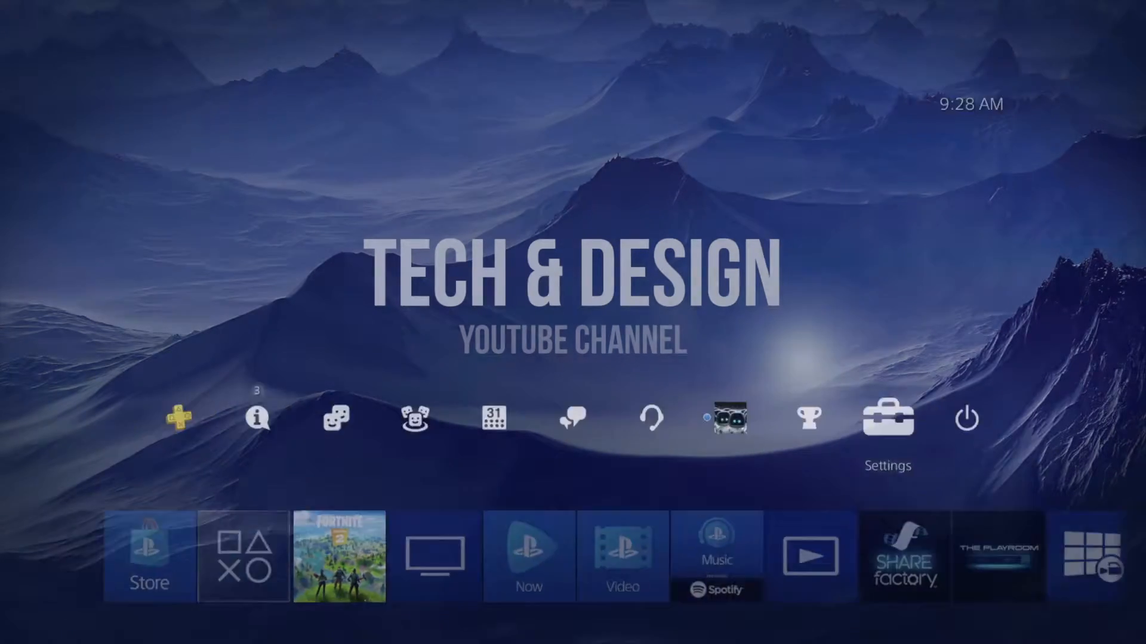
- Go to Network > Set Up Internet Connection and choose Use Wi-Fi
{"action": "left_click", "coordinate": [888, 419]}
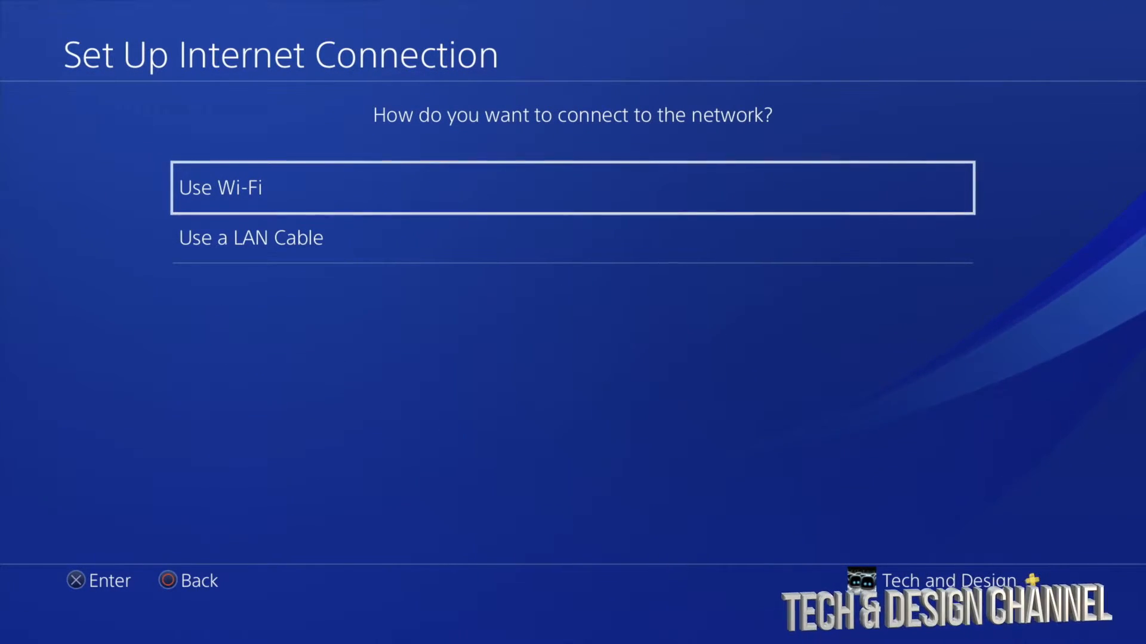
{"action": "key", "text": "Down"}
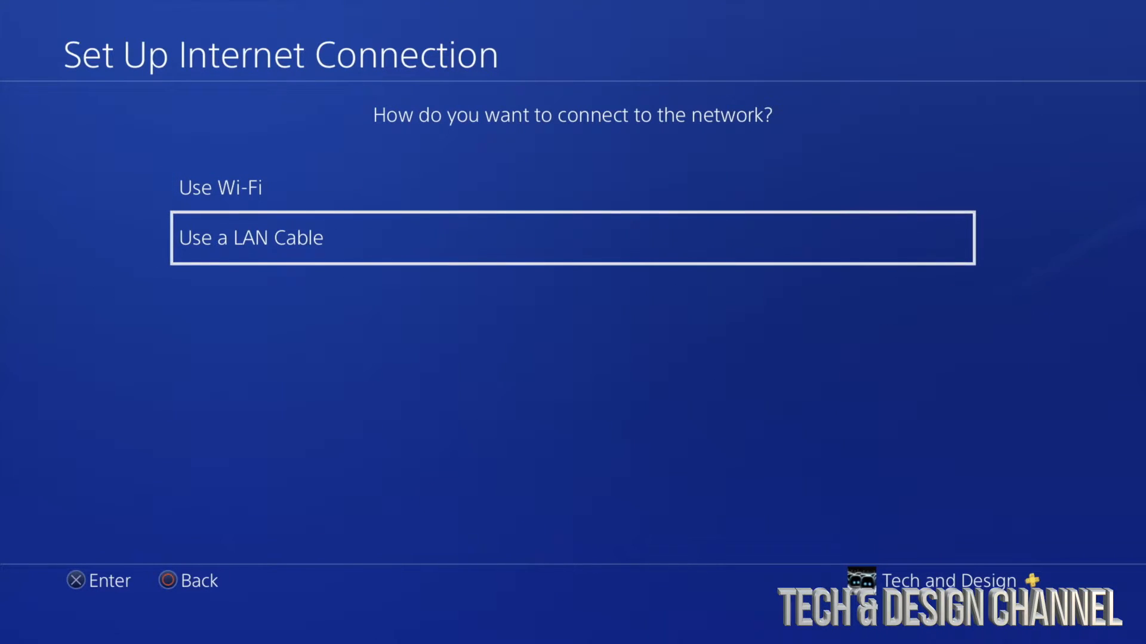
{"action": "key", "text": "Up"}
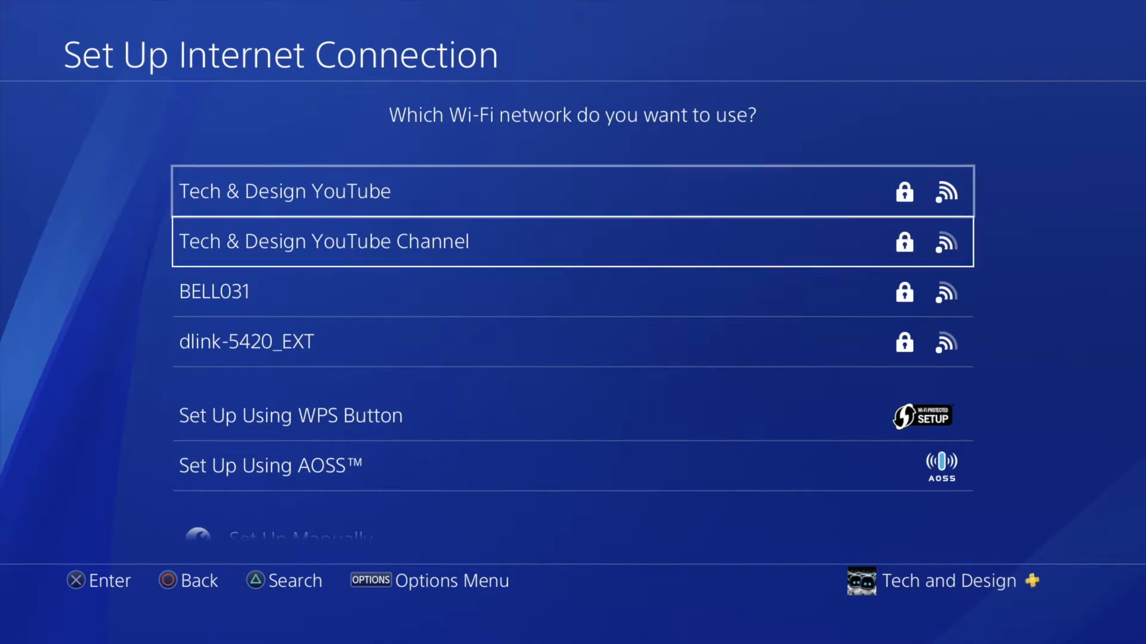
- Select the 'Tech & Design YouTube Channel' Wi-Fi network from the list
{"action": "key", "text": "Down"}
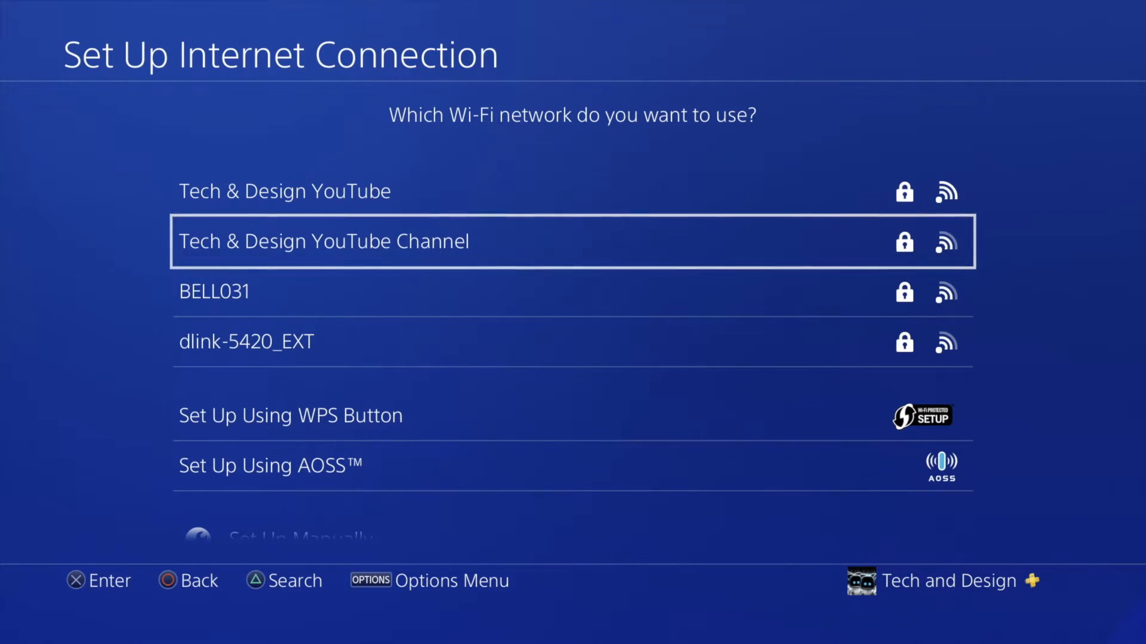
{"action": "key", "text": "Up"}
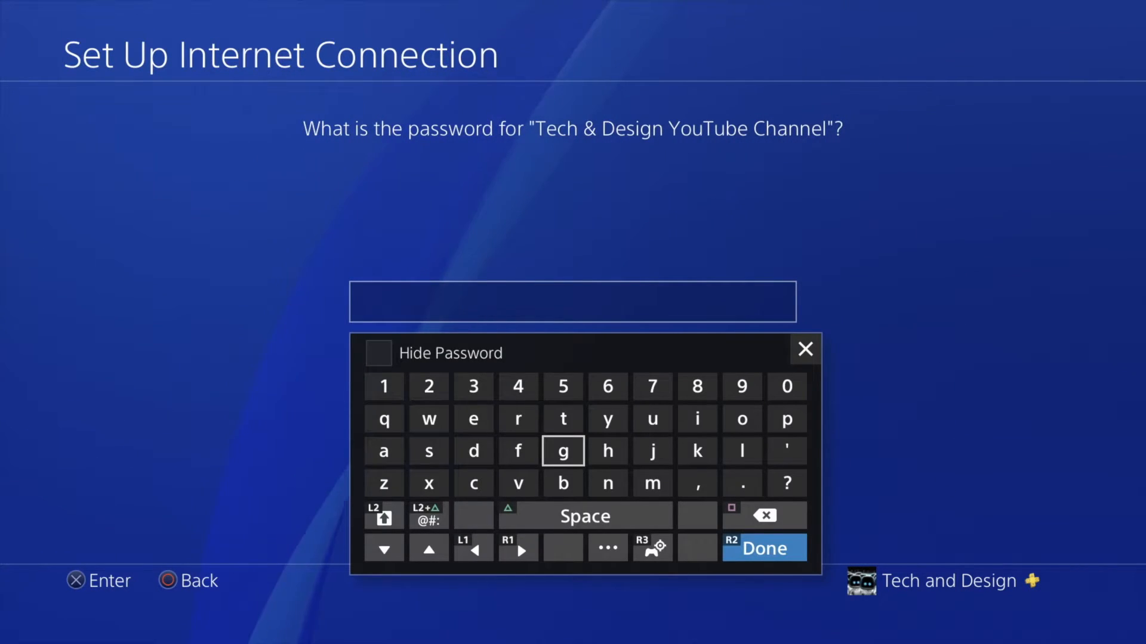
- Enter the Tech & Design YouTube Channel Wi-Fi password and save the internet settings
{"action": "left_click", "coordinate": [762, 547]}
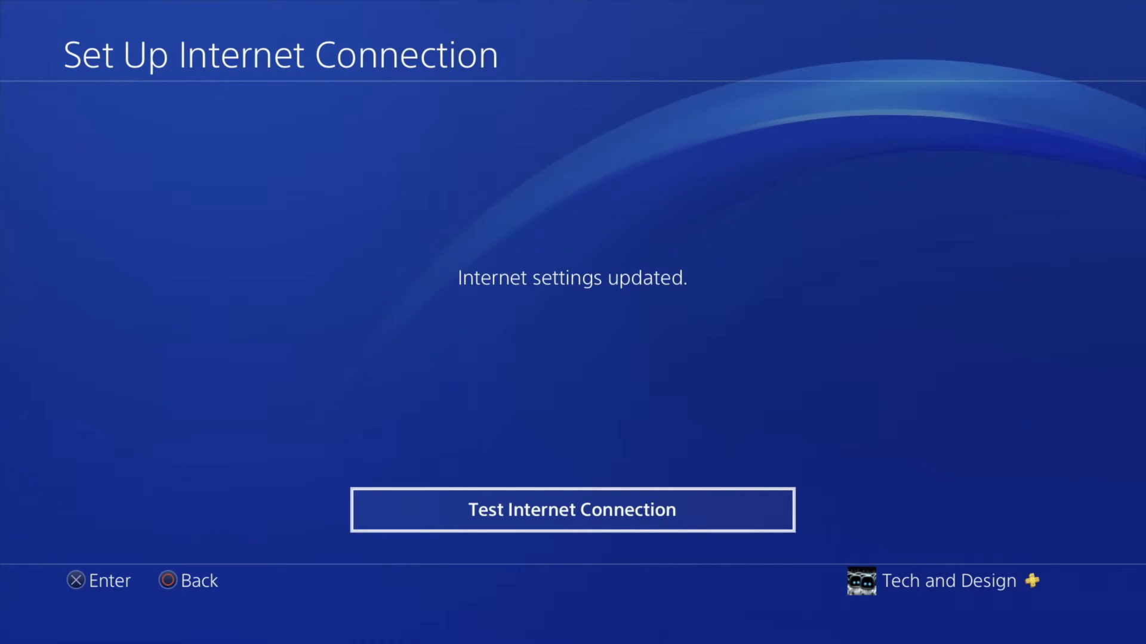
{"action": "left_click", "coordinate": [572, 509]}
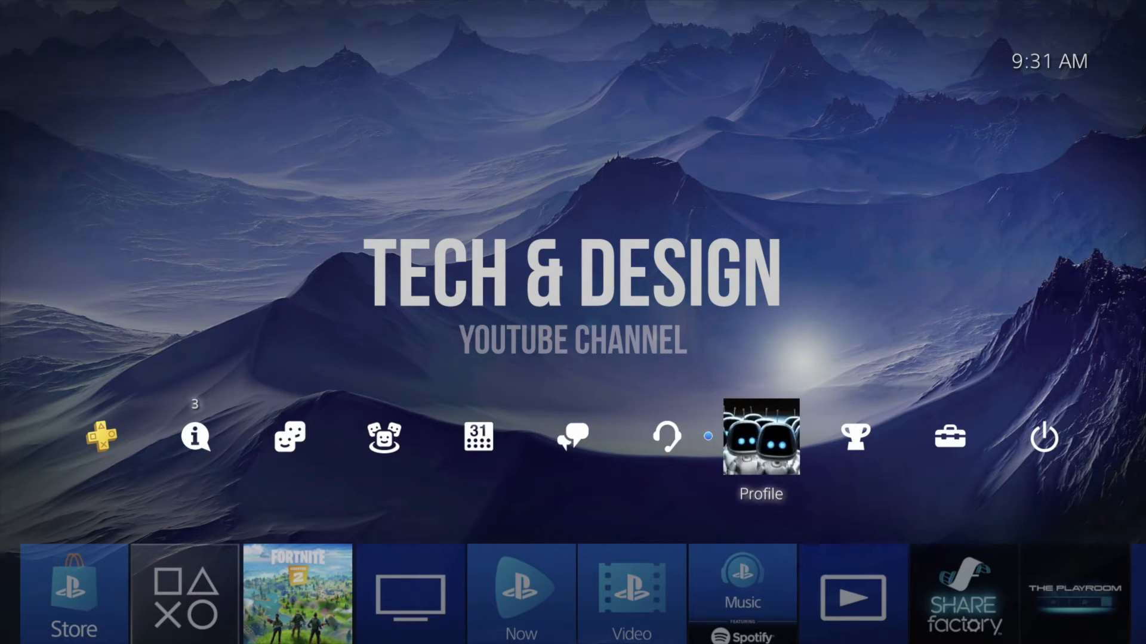
- Open Notifications to view the Fortnite and request entries
{"action": "left_click", "coordinate": [759, 436]}
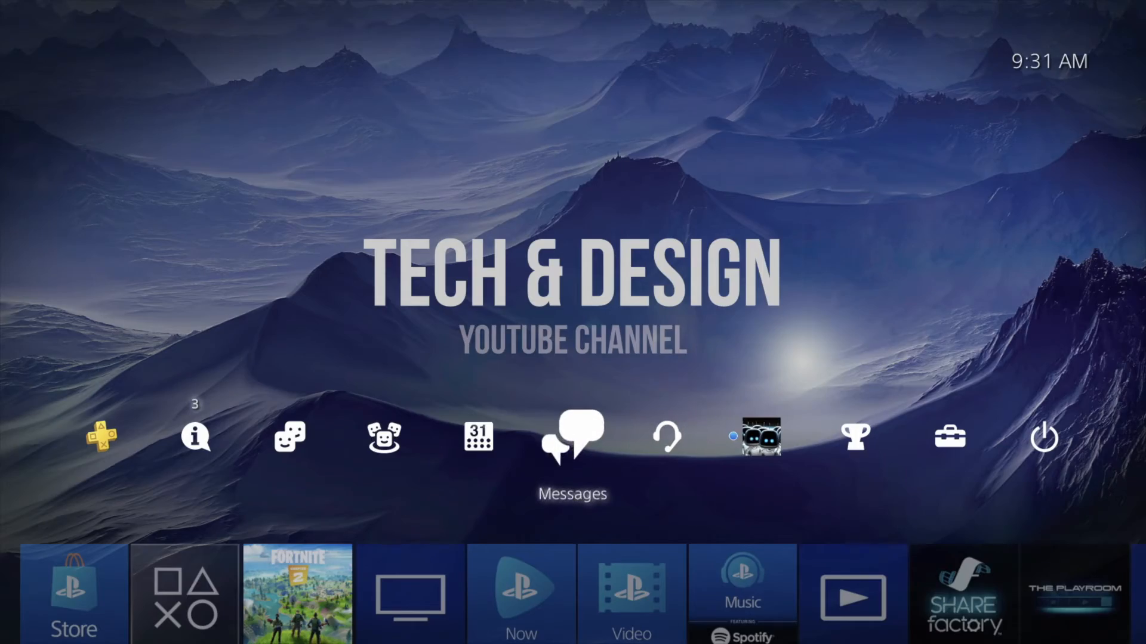
{"action": "left_click", "coordinate": [195, 437]}
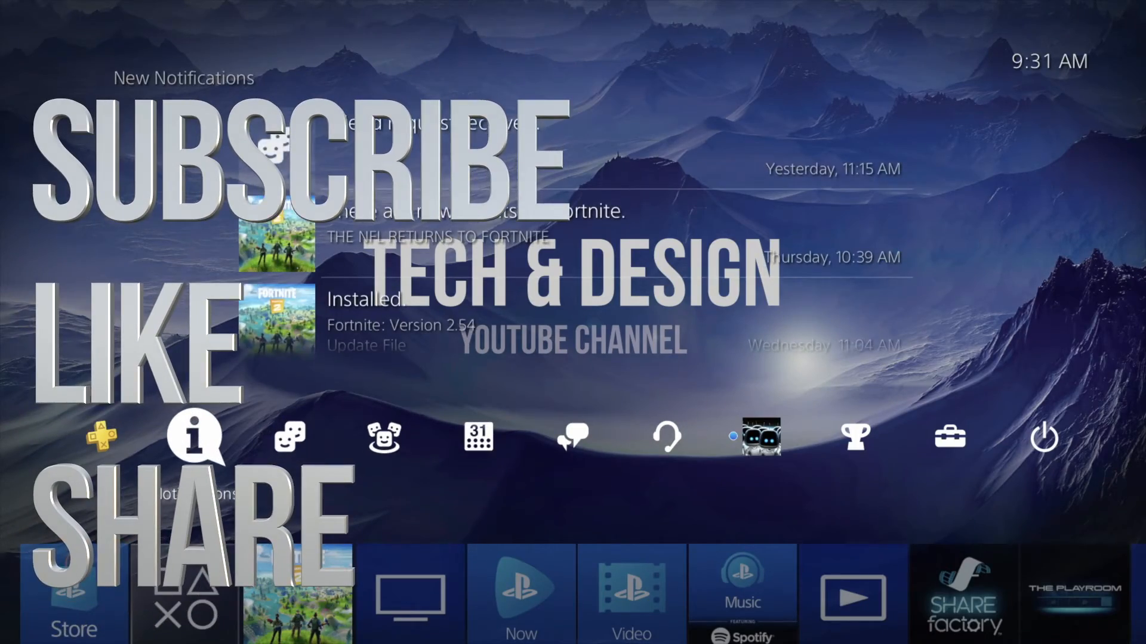